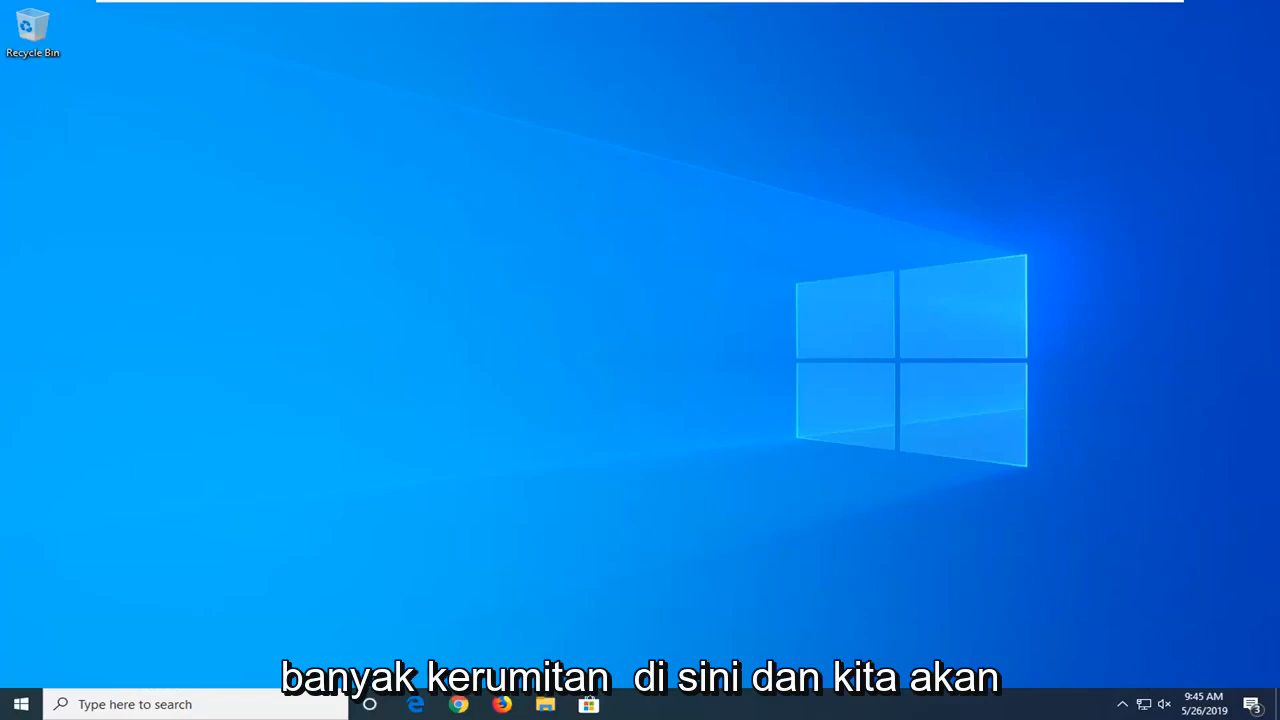
{"action": "mouse_move", "coordinate": [948, 374]}
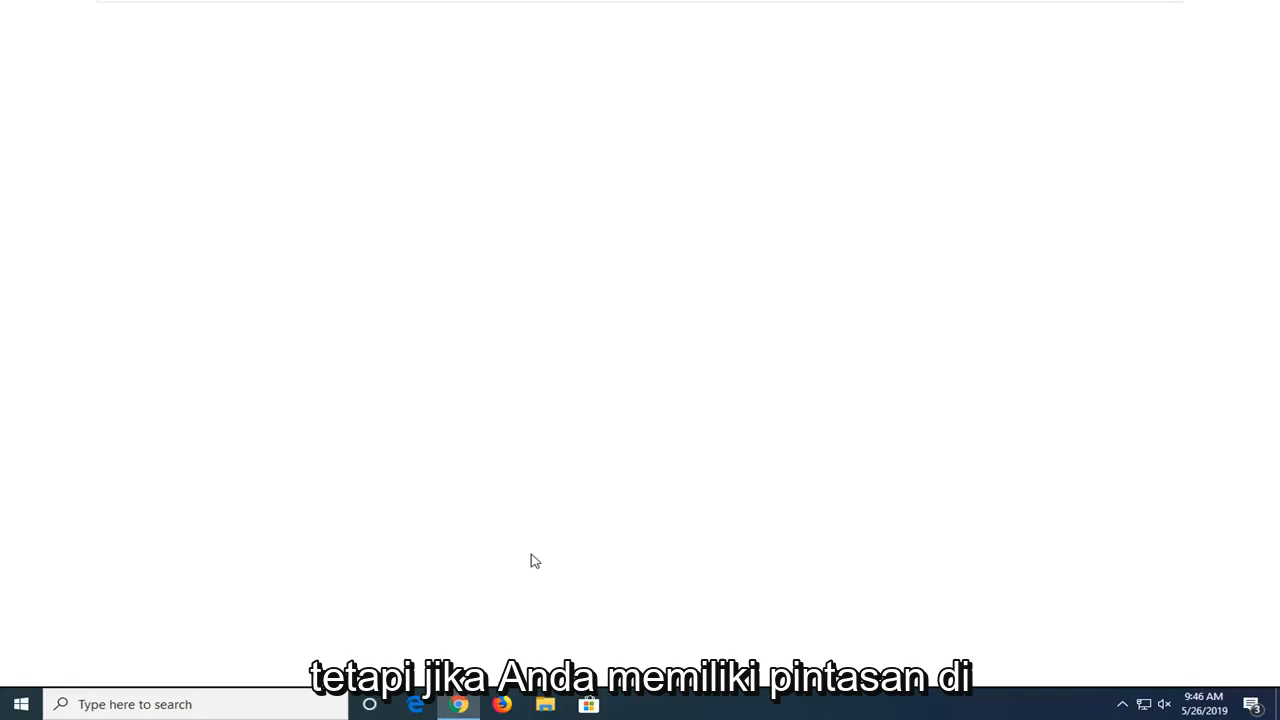
- Reach Chrome's Settings page via the three-dot Customize and control menu
{"action": "left_click", "coordinate": [460, 704]}
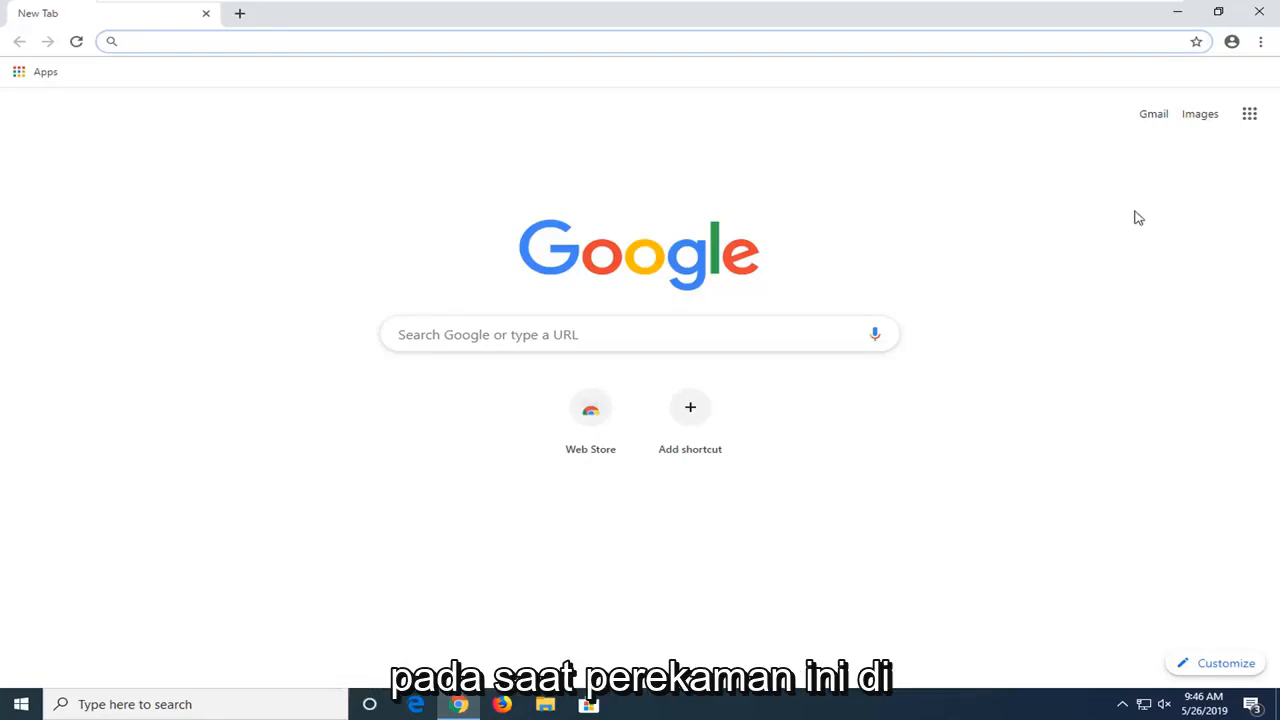
{"action": "left_click", "coordinate": [400, 40]}
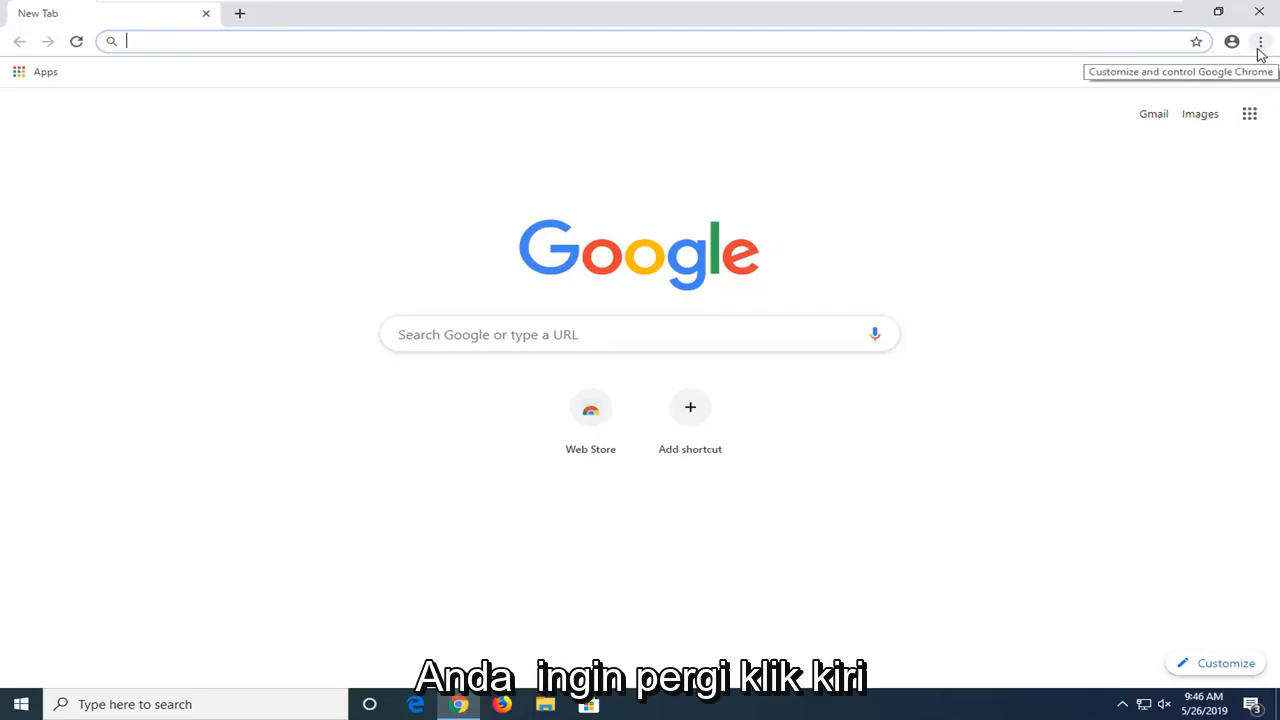
{"action": "left_click", "coordinate": [1260, 40]}
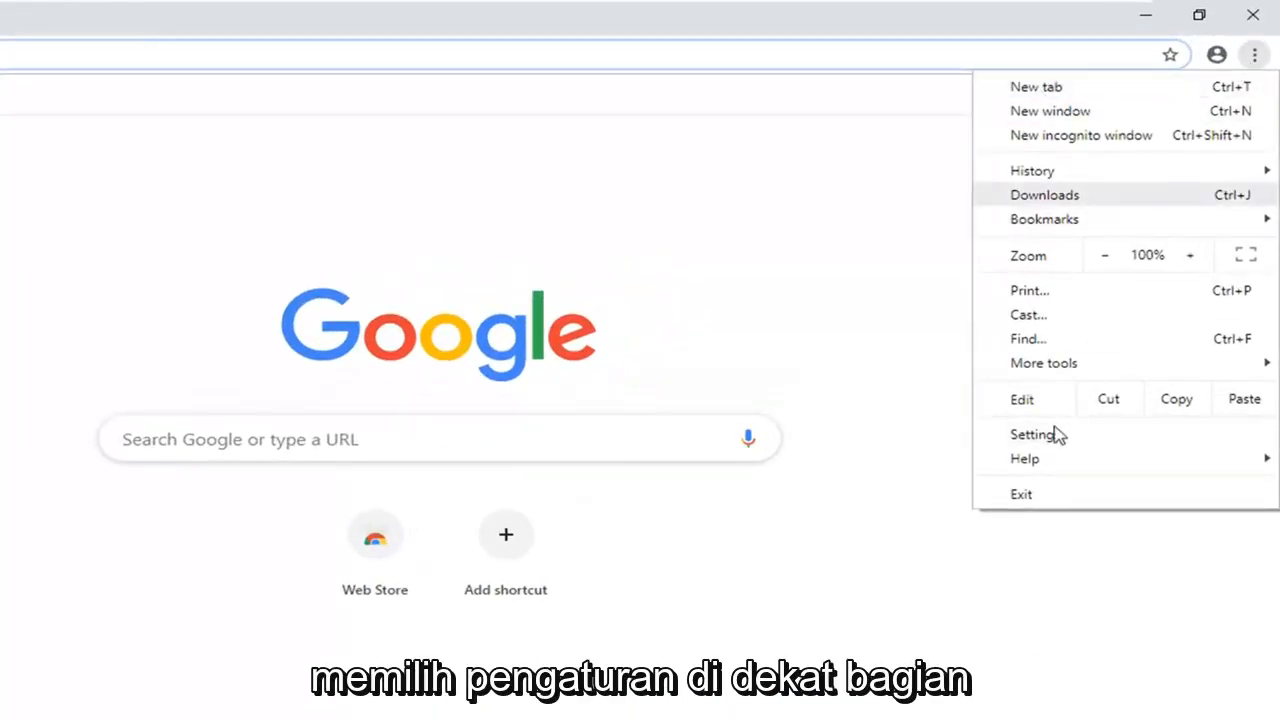
{"action": "left_click", "coordinate": [1032, 434]}
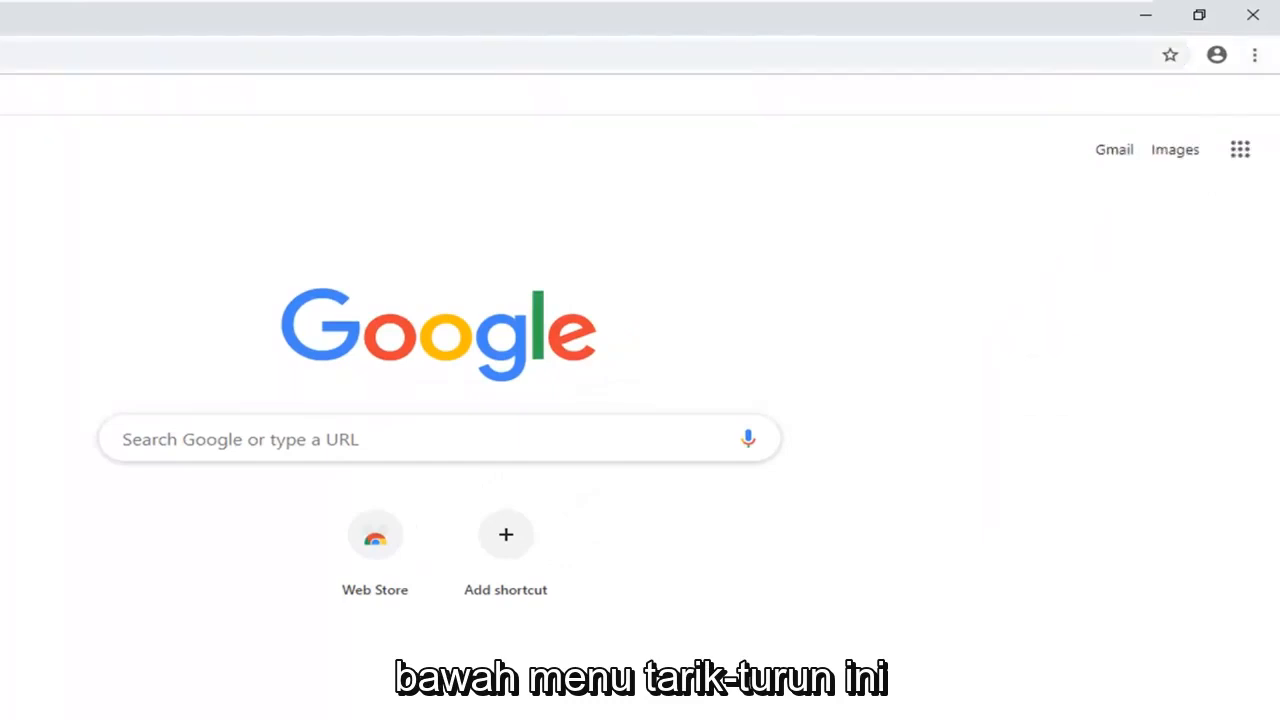
{"action": "left_click", "coordinate": [1256, 52]}
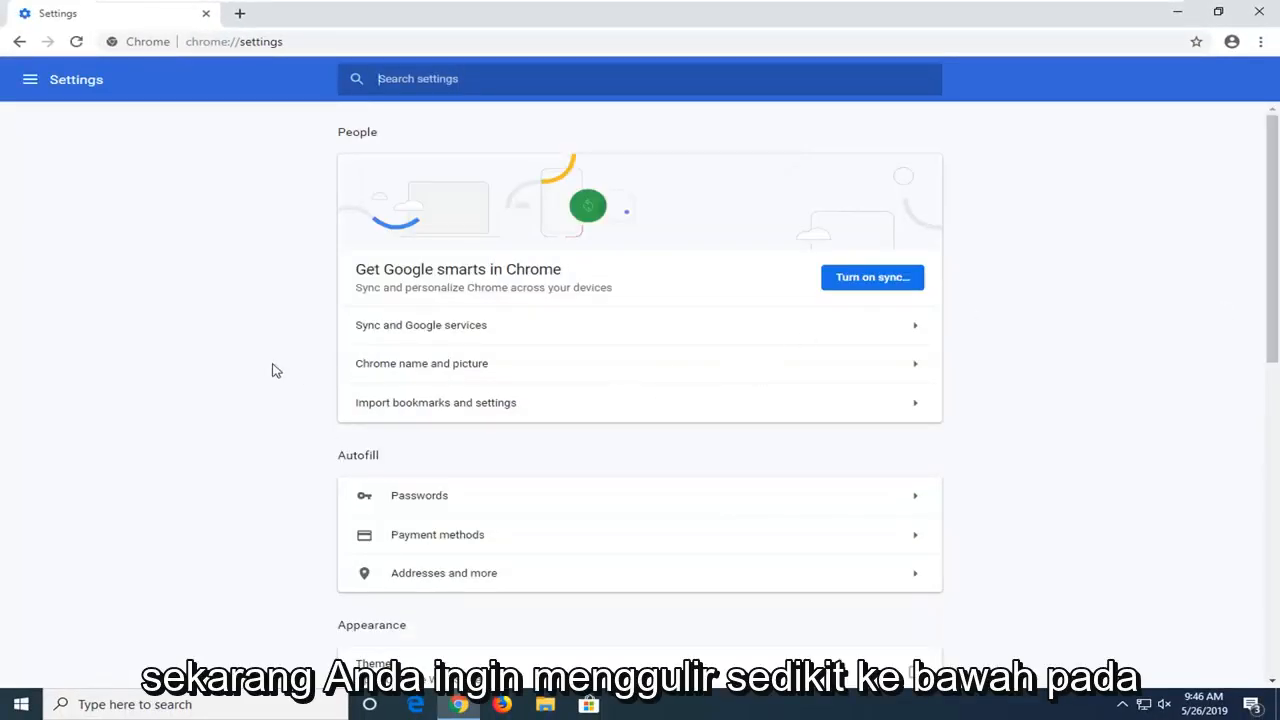
- Scroll the Settings page down until the On startup section is visible
{"action": "scroll", "scroll_direction": "down", "scroll_amount": 3}
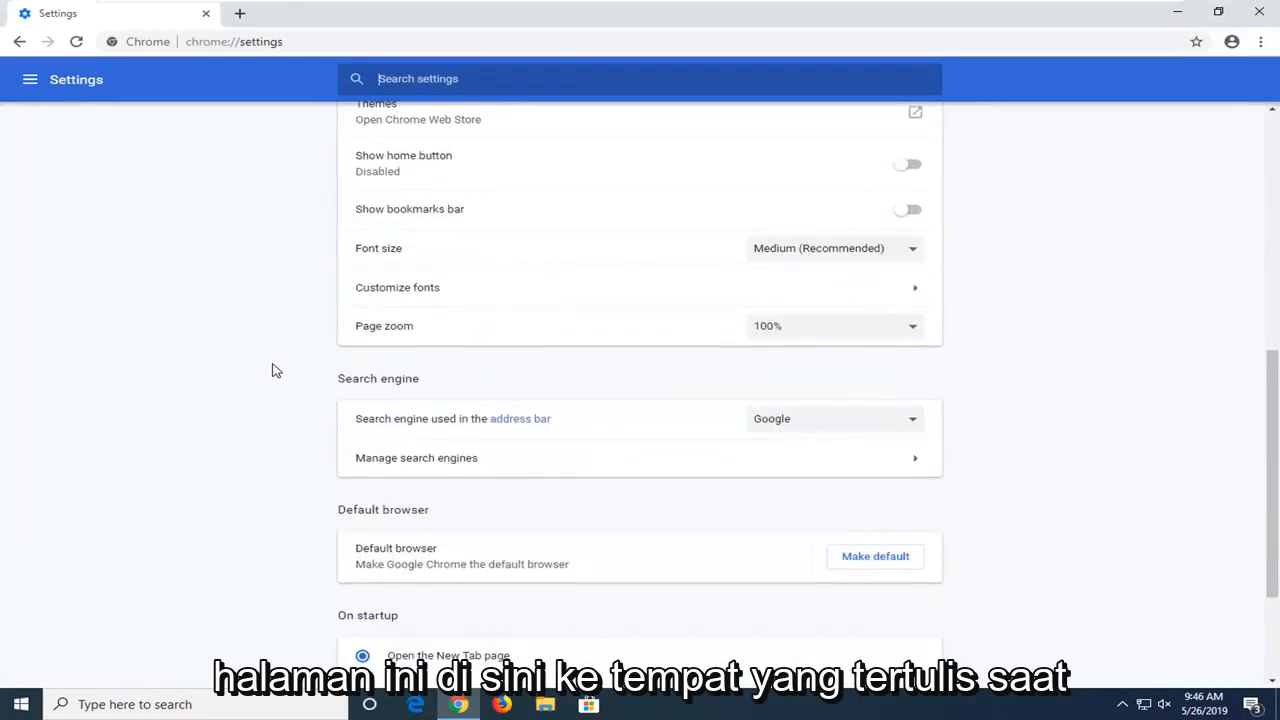
{"action": "scroll", "scroll_direction": "down", "scroll_amount": 3}
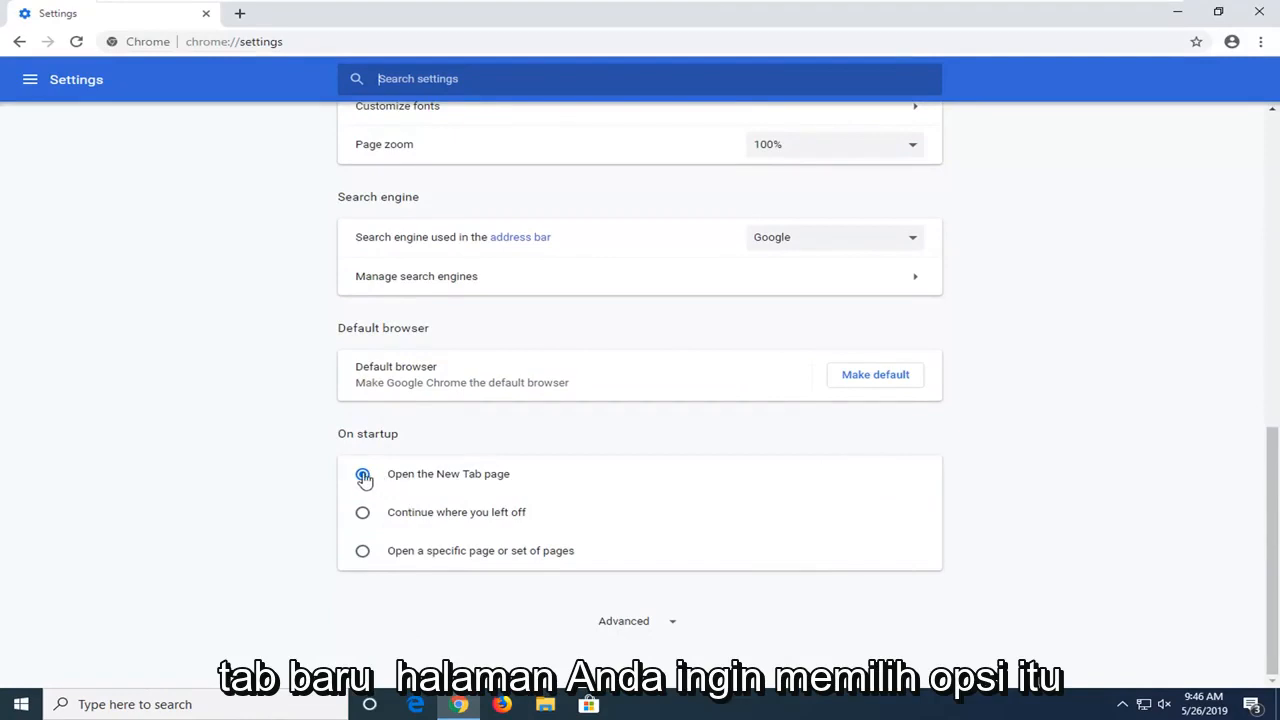
- Set On startup to 'Open the New Tab page' and close Chrome to the desktop
{"action": "left_click", "coordinate": [362, 472]}
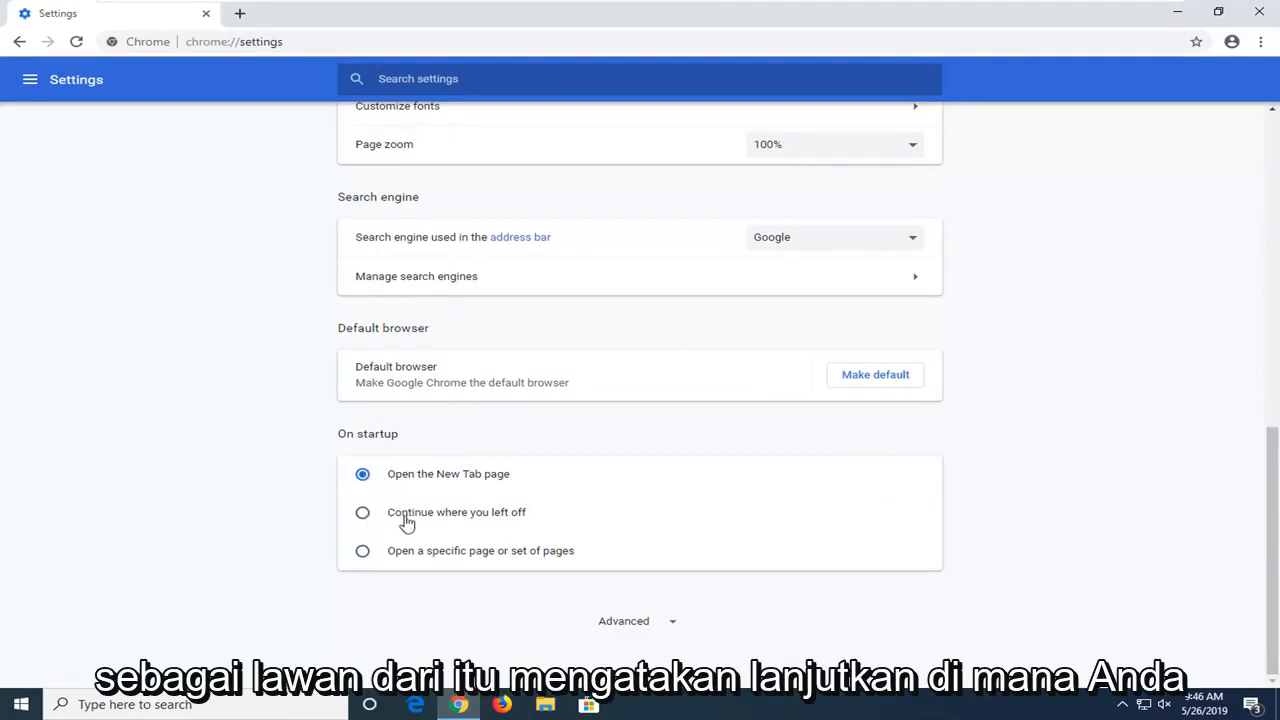
{"action": "left_click", "coordinate": [362, 512]}
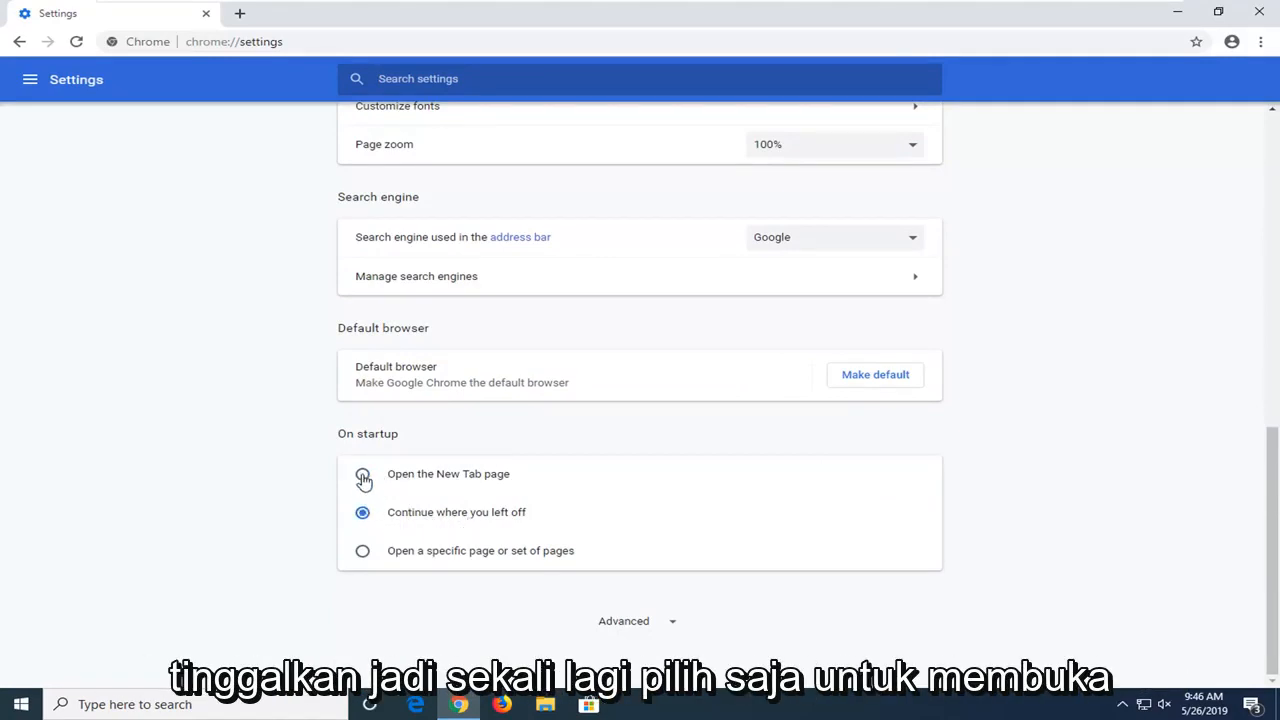
{"action": "left_click", "coordinate": [362, 472]}
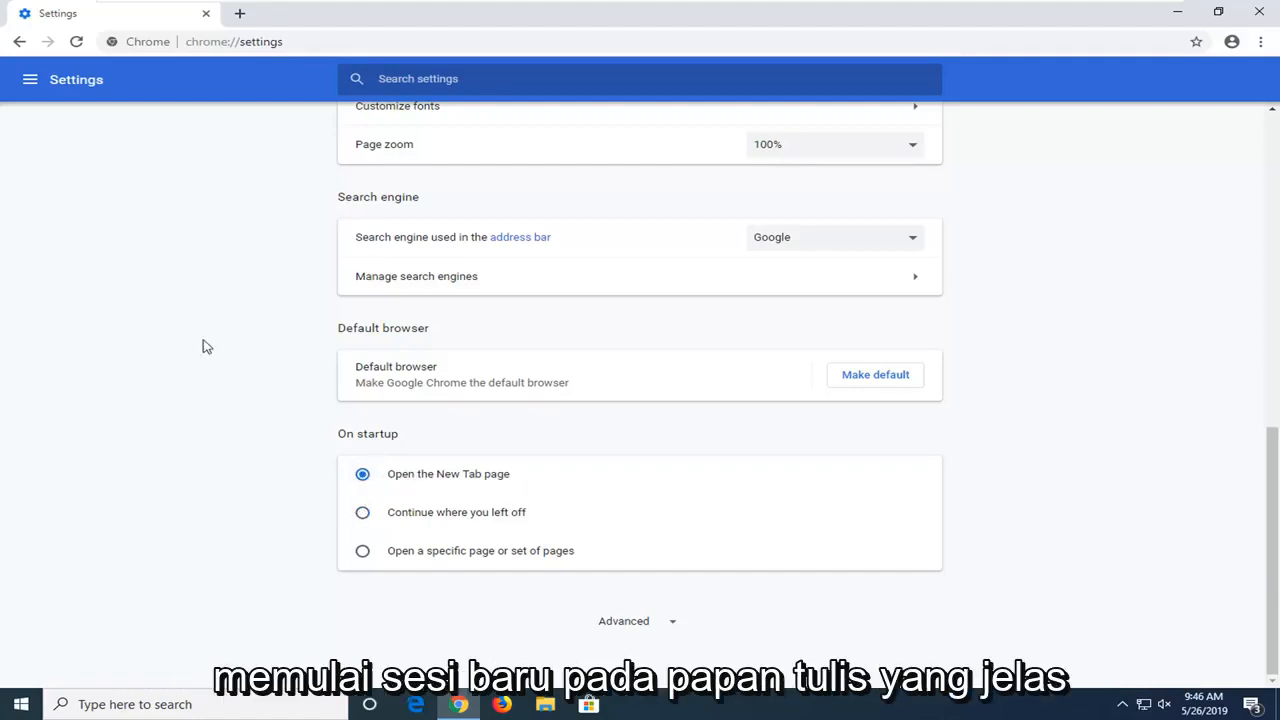
{"action": "mouse_move", "coordinate": [200, 454]}
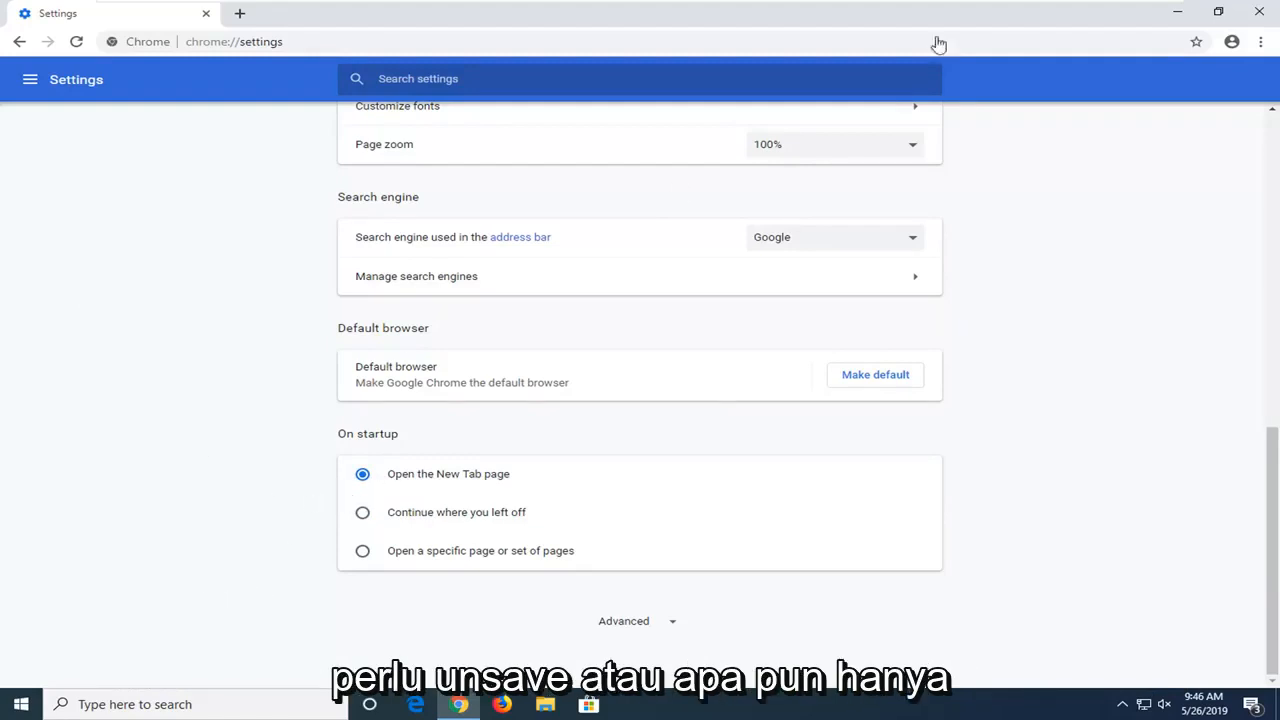
{"action": "left_click", "coordinate": [1260, 12]}
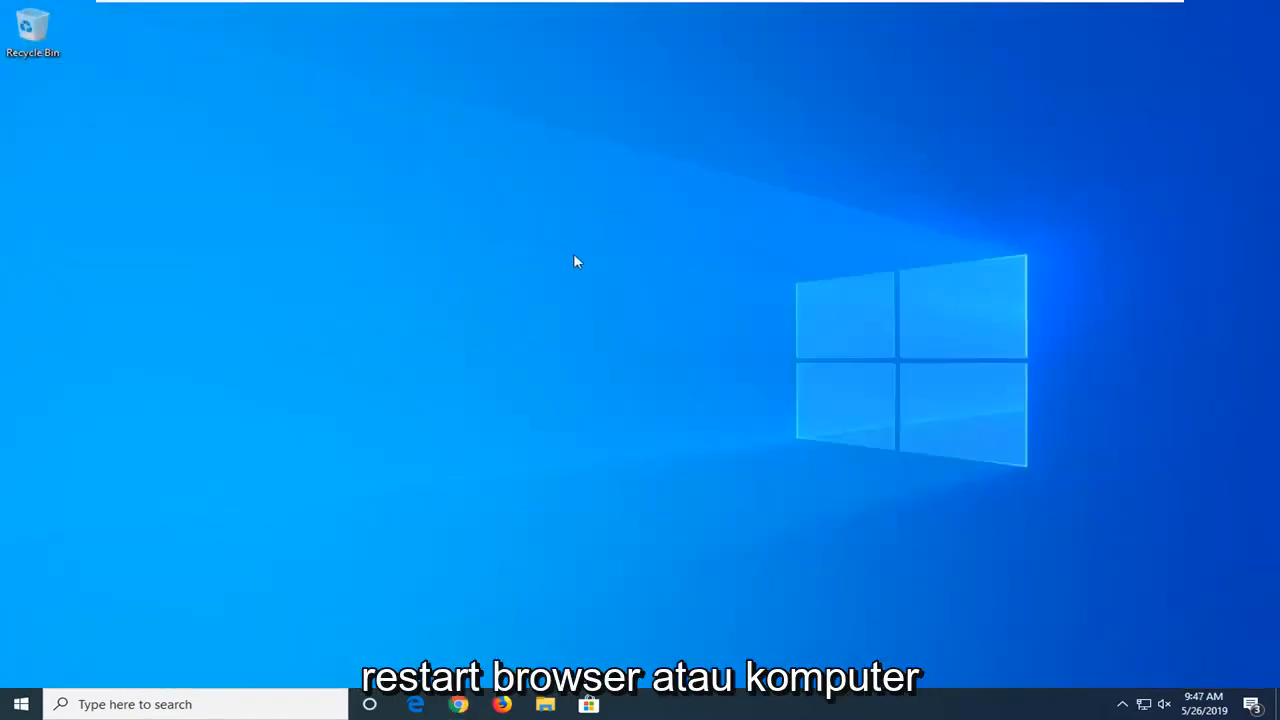